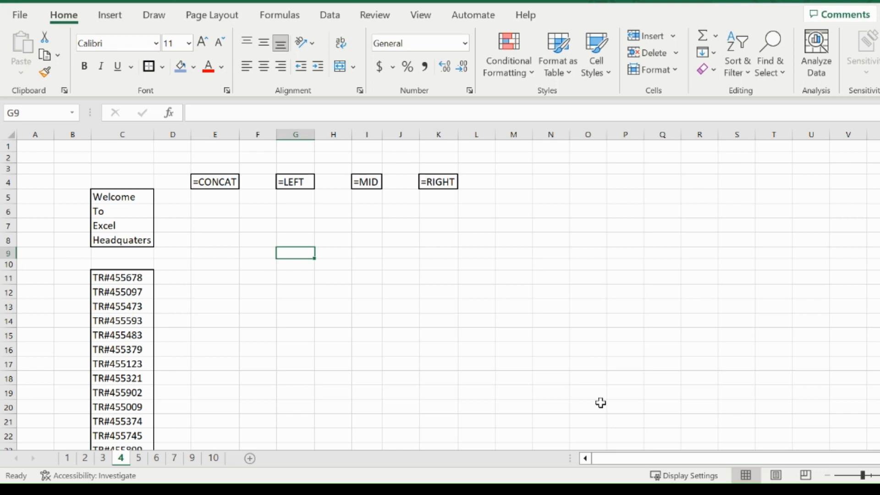
# - Enter a CONCAT formula in E5 joining the words C5 through C8 one by one
pyautogui.click(215, 196)
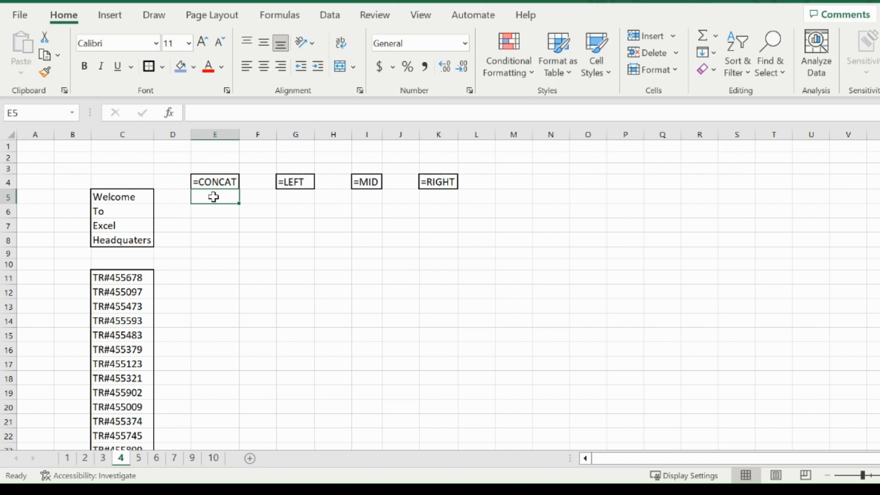
pyautogui.write('=')
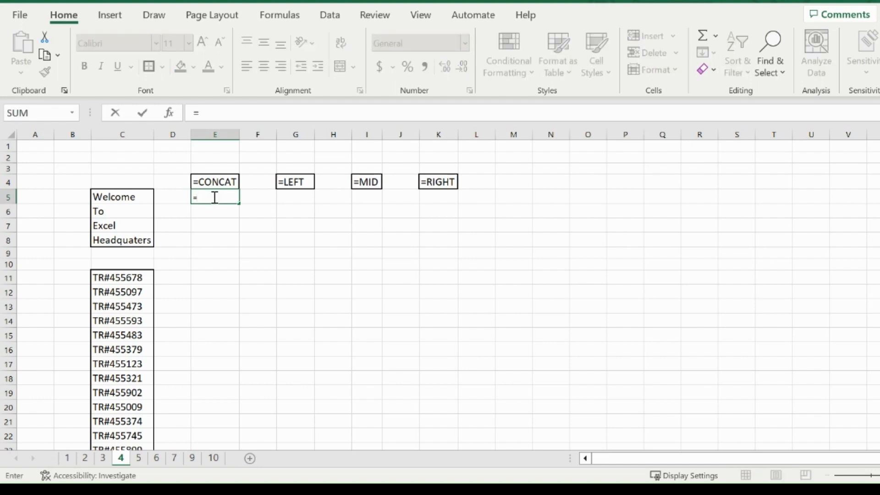
pyautogui.write('conc')
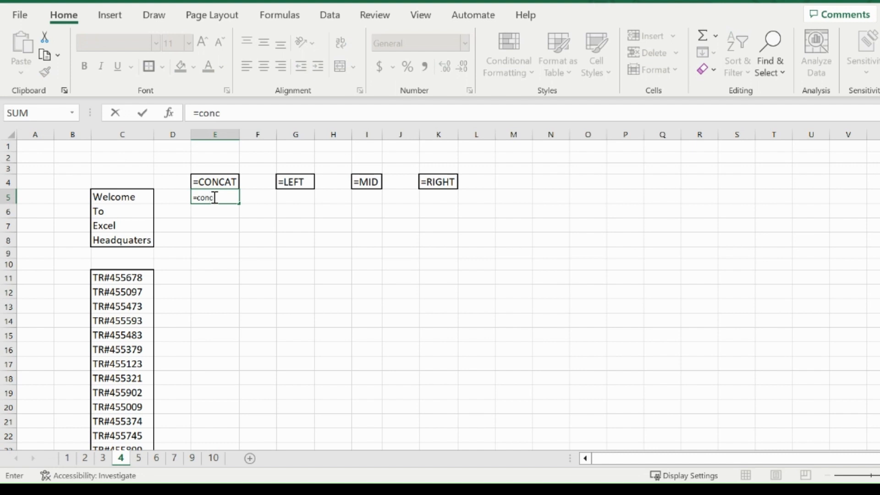
pyautogui.write('at(')
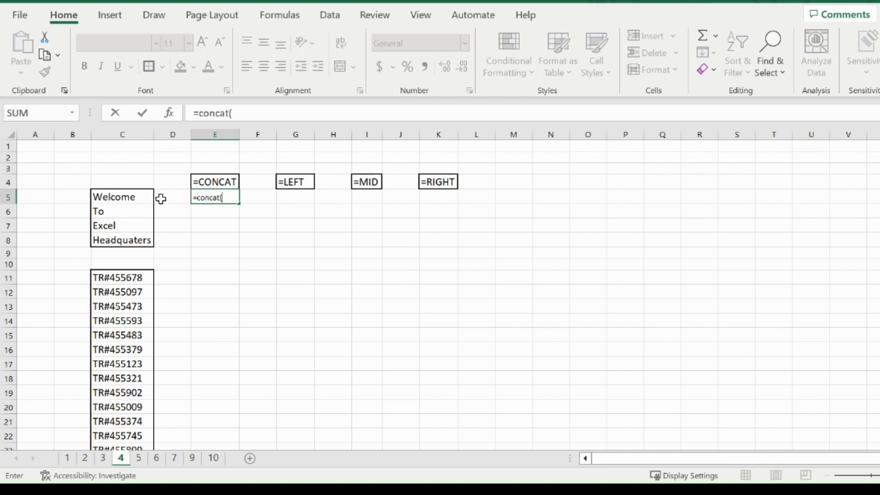
pyautogui.click(122, 197)
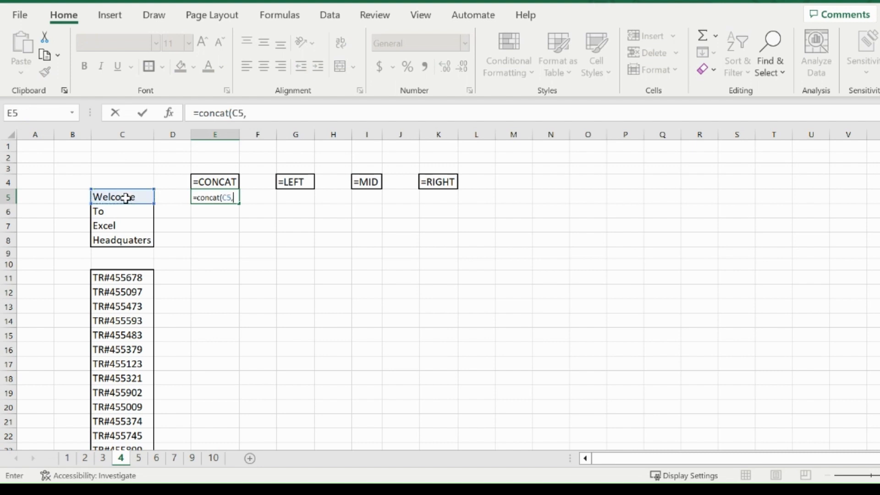
pyautogui.click(122, 212)
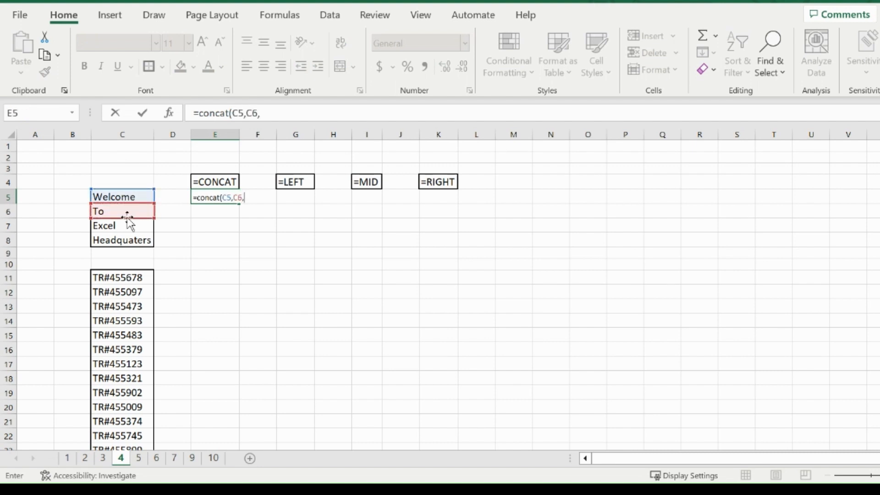
pyautogui.click(122, 226)
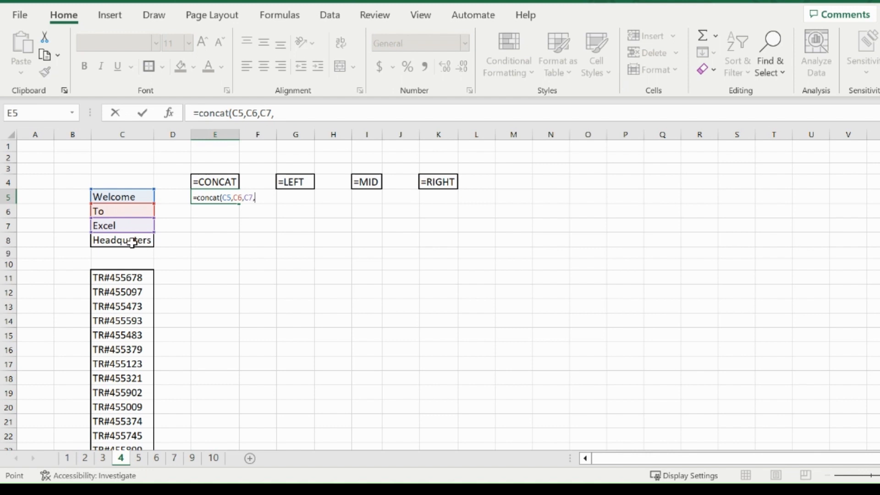
pyautogui.press('Enter')
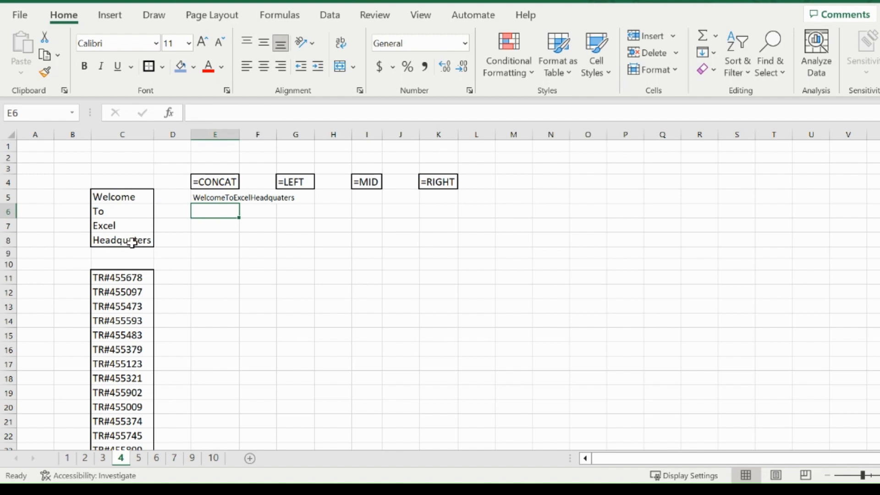
# - Enter a CONCAT formula in E6 joining the dragged range C5:C8
pyautogui.write('=concat')
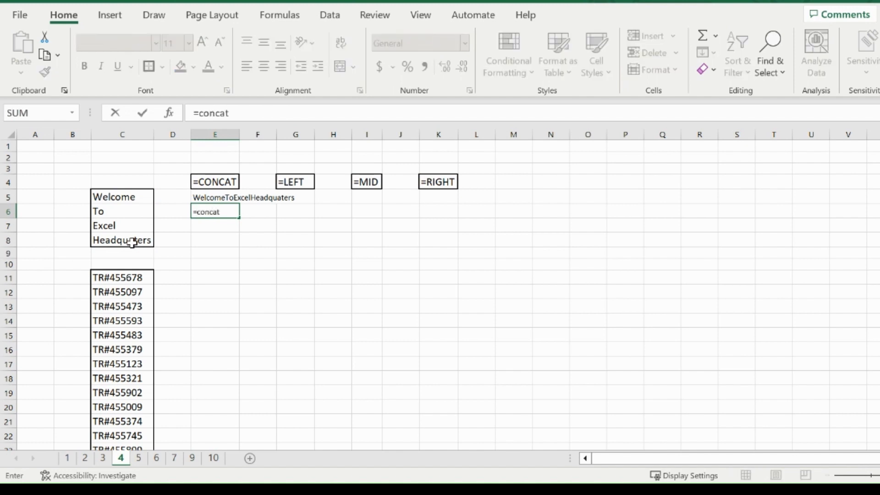
pyautogui.click(122, 197)
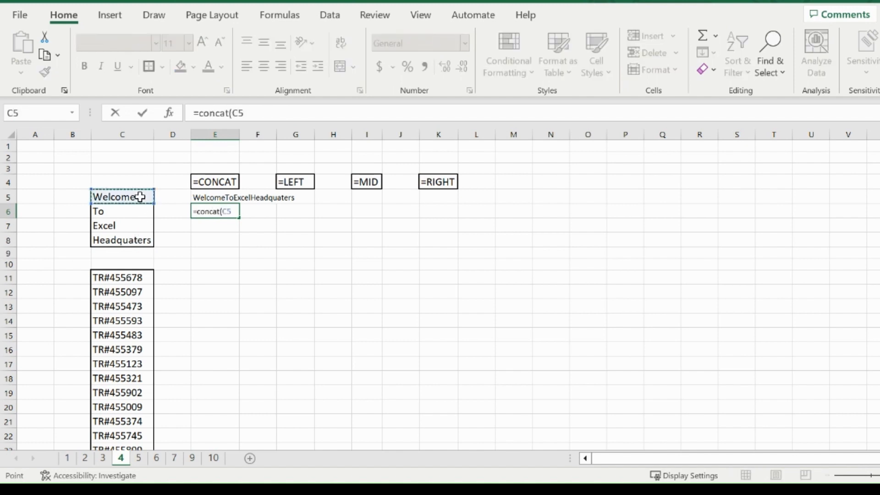
pyautogui.moveTo(122, 197); pyautogui.dragTo(122, 240)
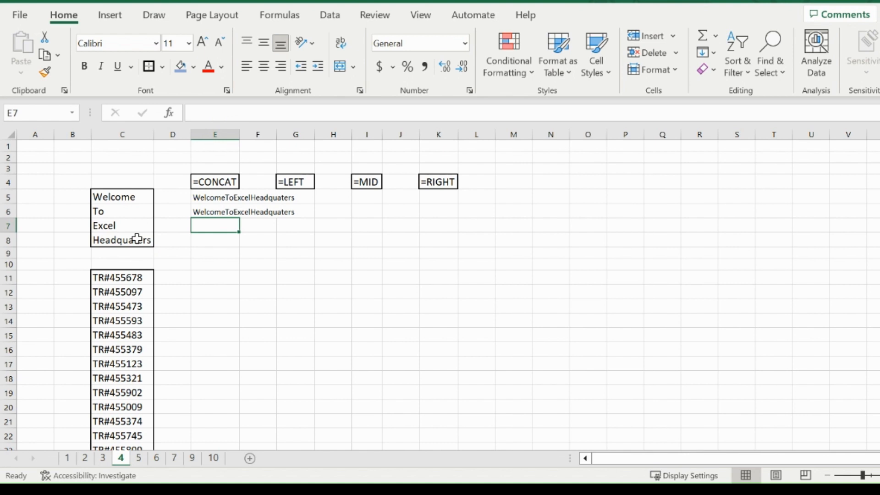
# - Enter =CONCAT(C5:C8&" ") in E7 to show 'Welcome To Excel Headquaters'
pyautogui.write('=')
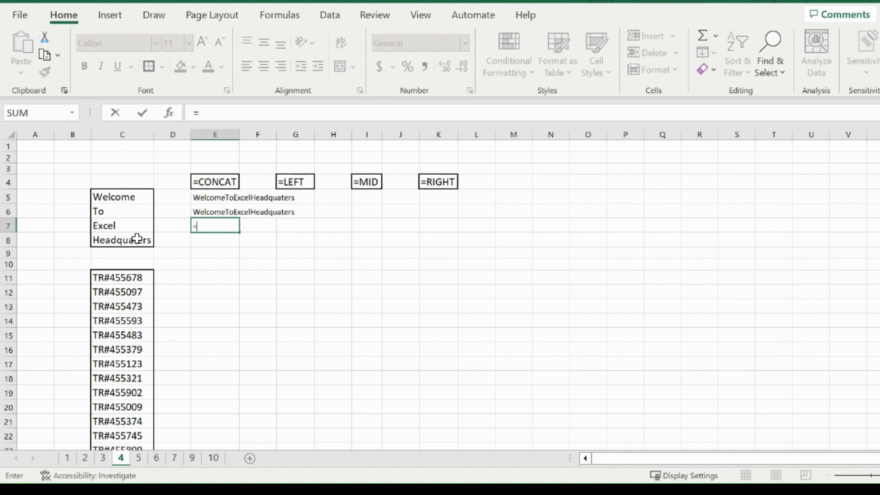
pyautogui.write('concat')
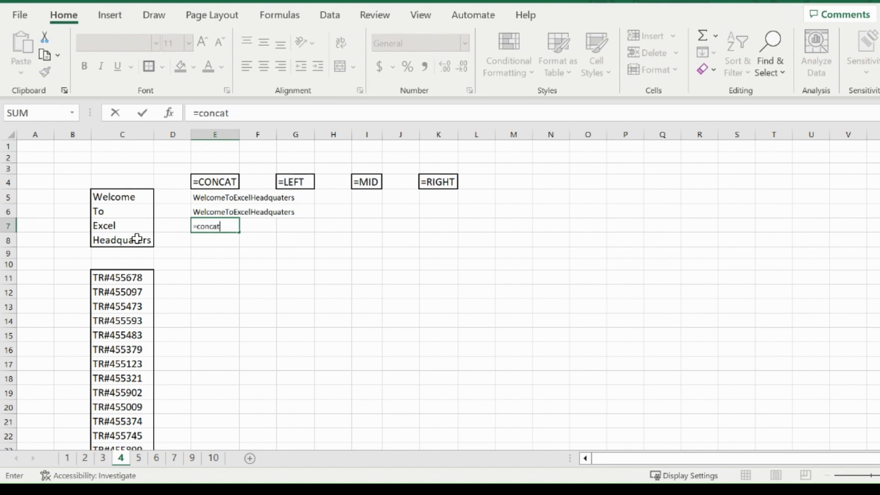
pyautogui.moveTo(121, 197); pyautogui.dragTo(122, 226)
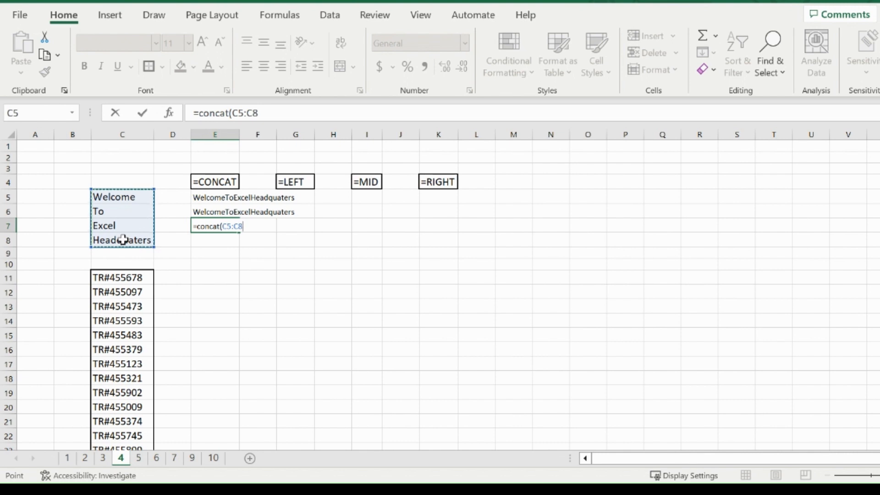
pyautogui.write('&"')
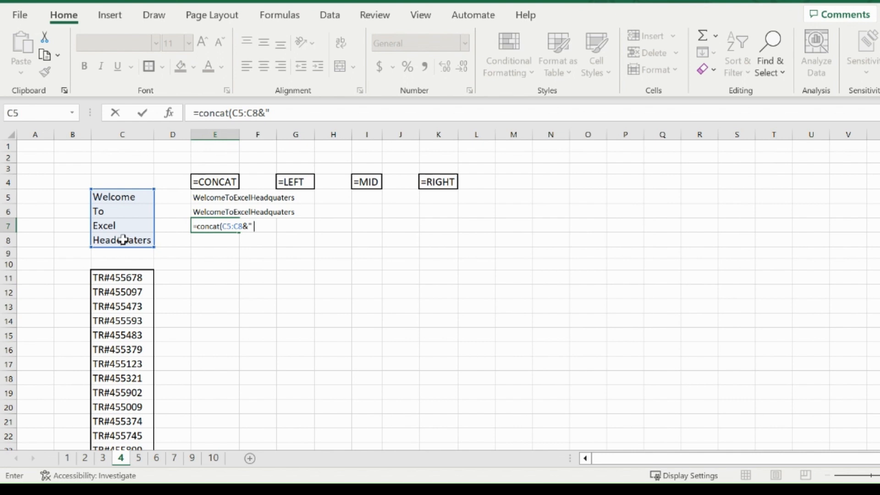
pyautogui.write('" "')
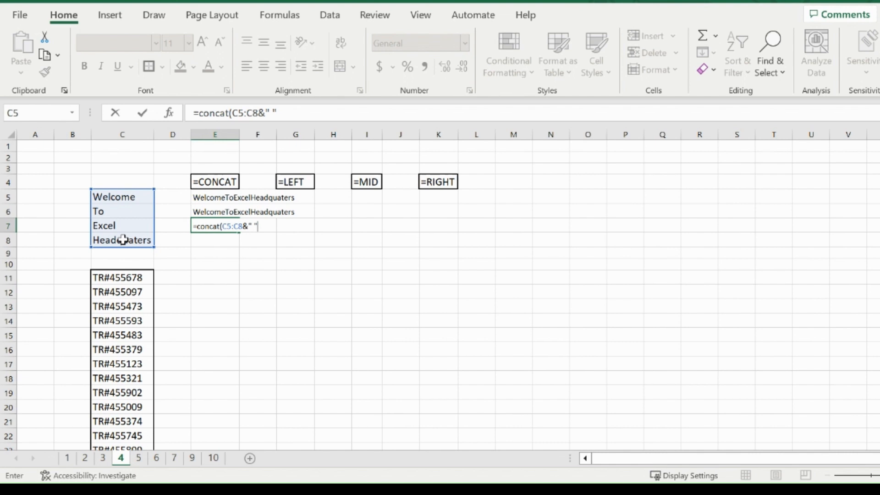
pyautogui.press('enter')
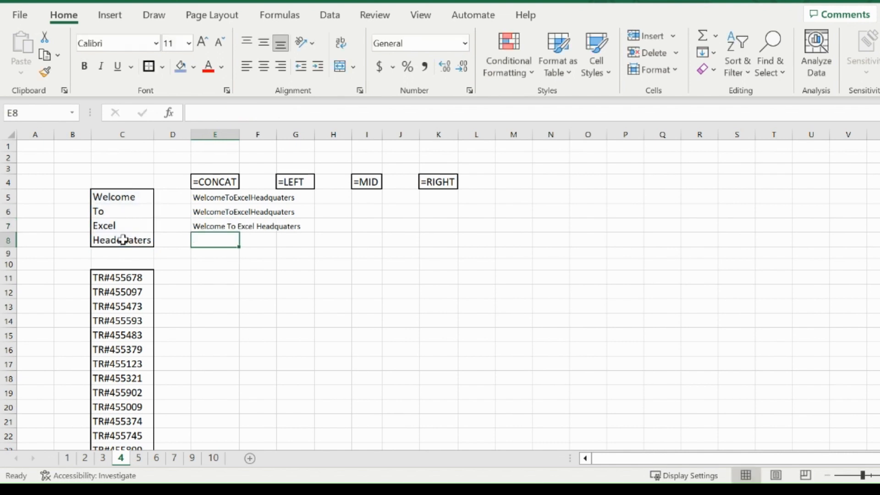
pyautogui.moveTo(212, 278)
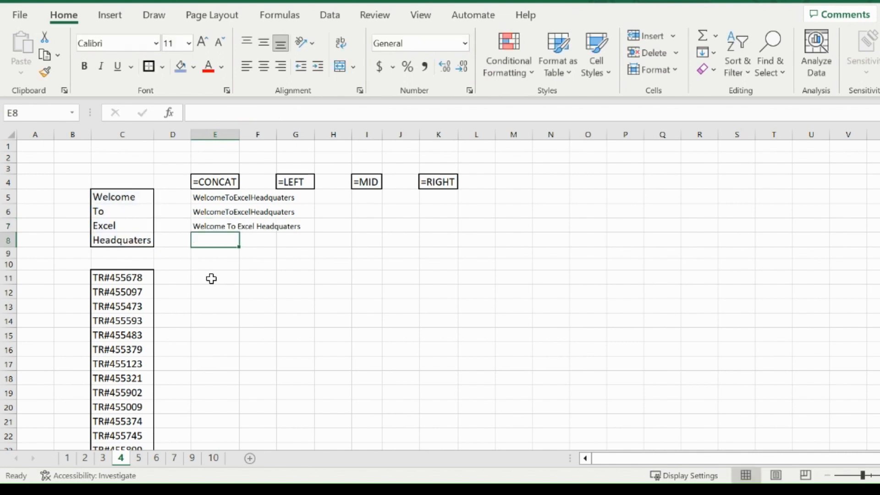
# - Enter =CONCAT(C11:C23&", ") in E11 listing all thirteen tracking codes
pyautogui.scroll(-3)
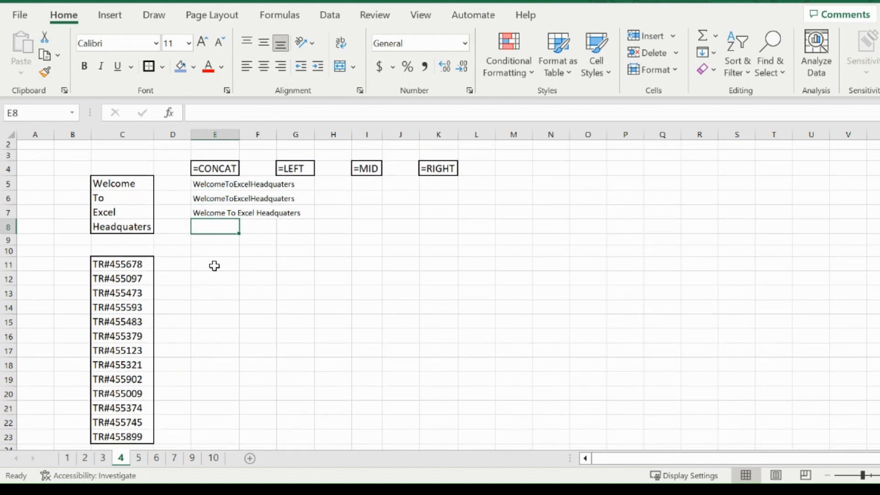
pyautogui.click(215, 265)
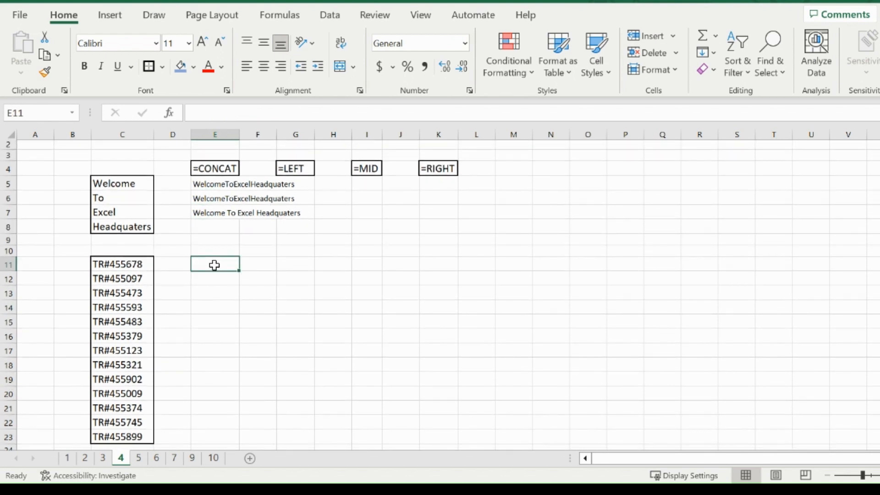
pyautogui.write('=conc')
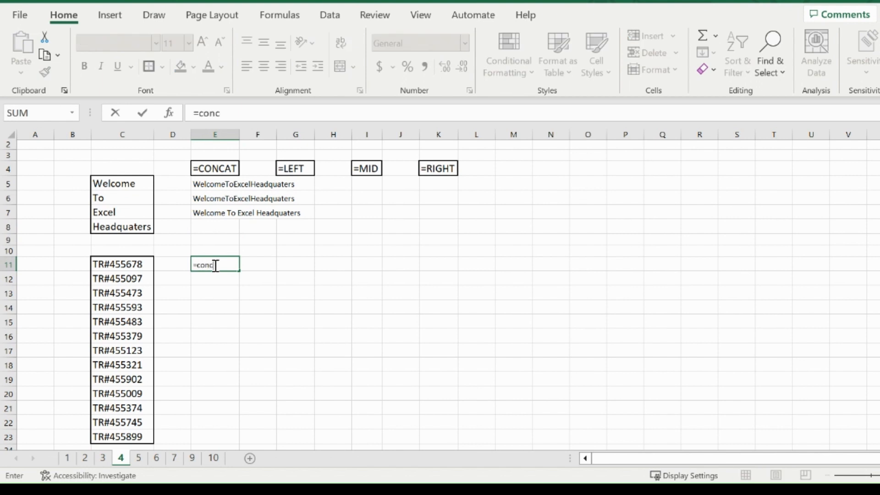
pyautogui.write('at(')
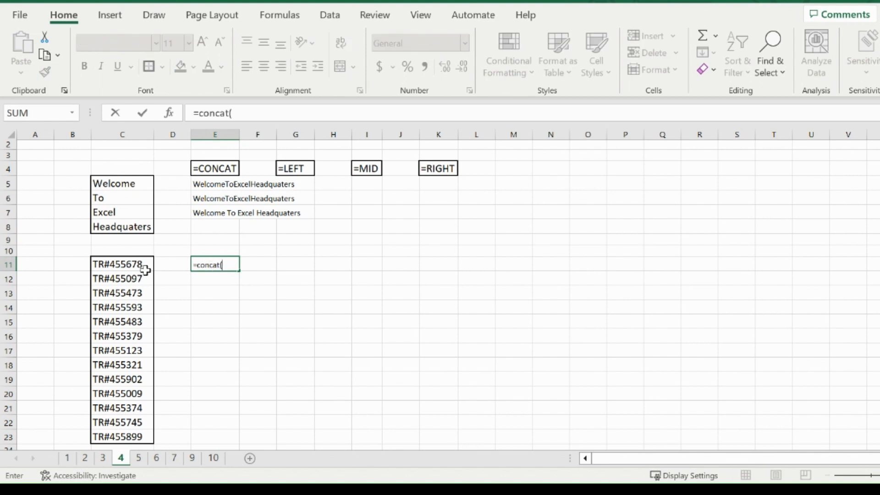
pyautogui.moveTo(122, 264); pyautogui.dragTo(122, 437)
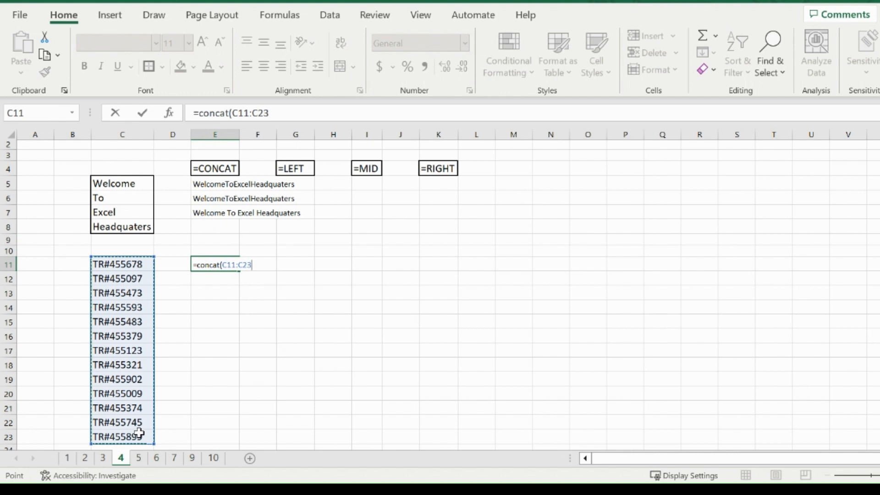
pyautogui.write('&')
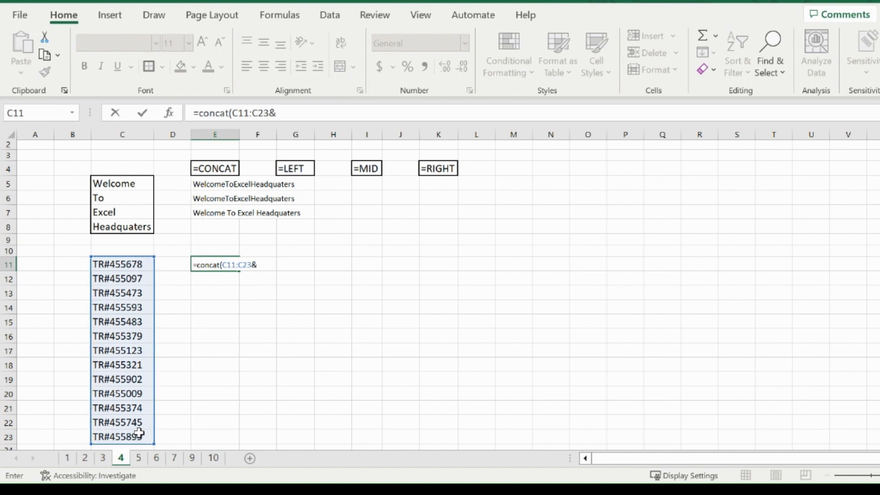
pyautogui.write('"')
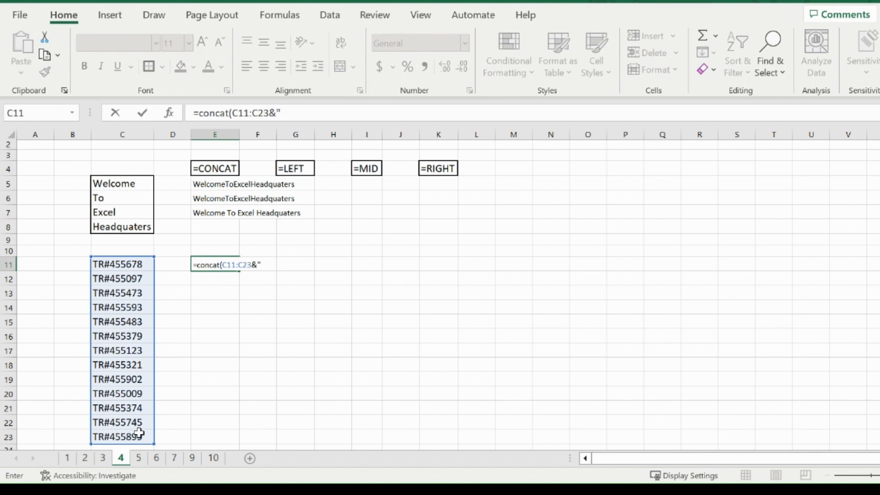
pyautogui.write(',')
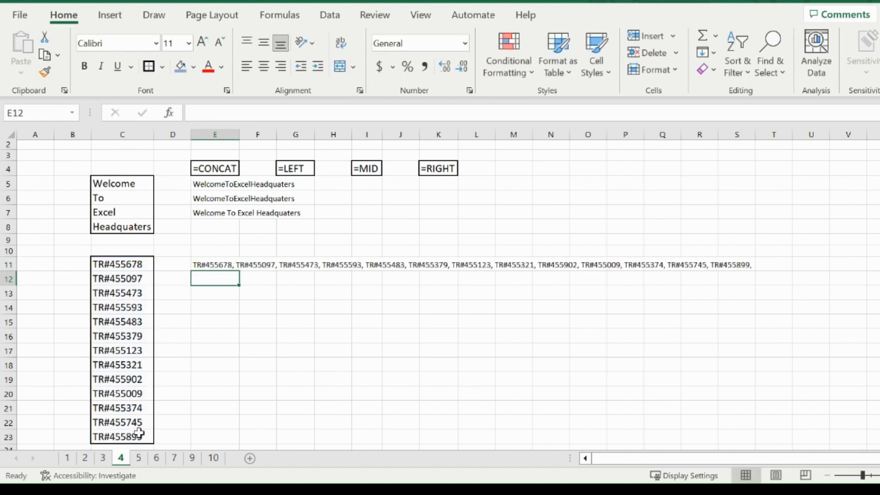
pyautogui.moveTo(213, 266)
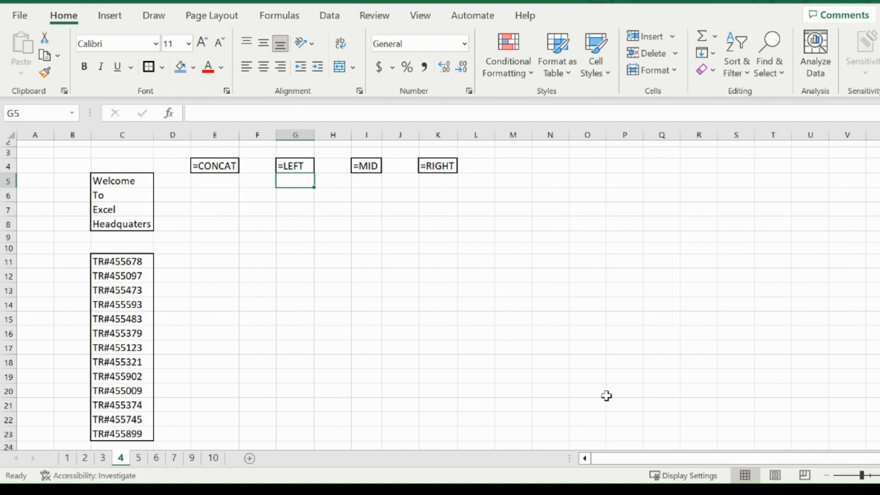
# - Enter =LEFT(C8,4) in G5 for 'Head' and =LEFT(C8) in G6 for 'H'
pyautogui.write('=left(')
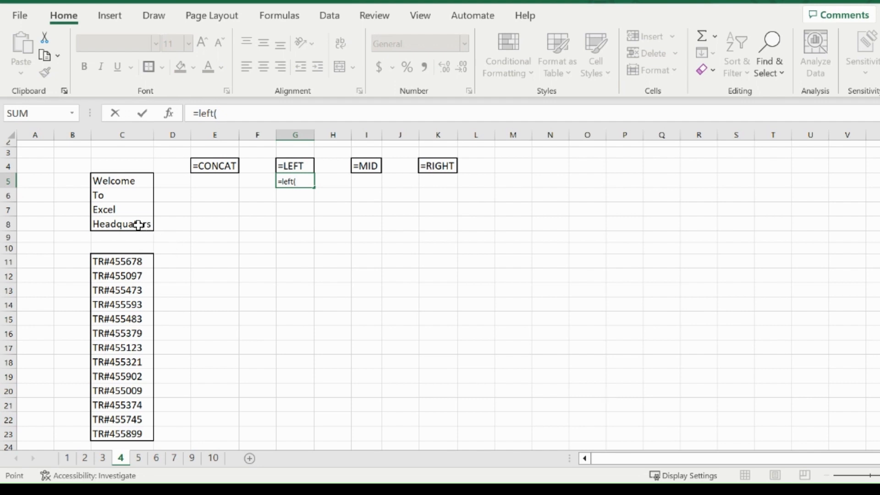
pyautogui.click(122, 224)
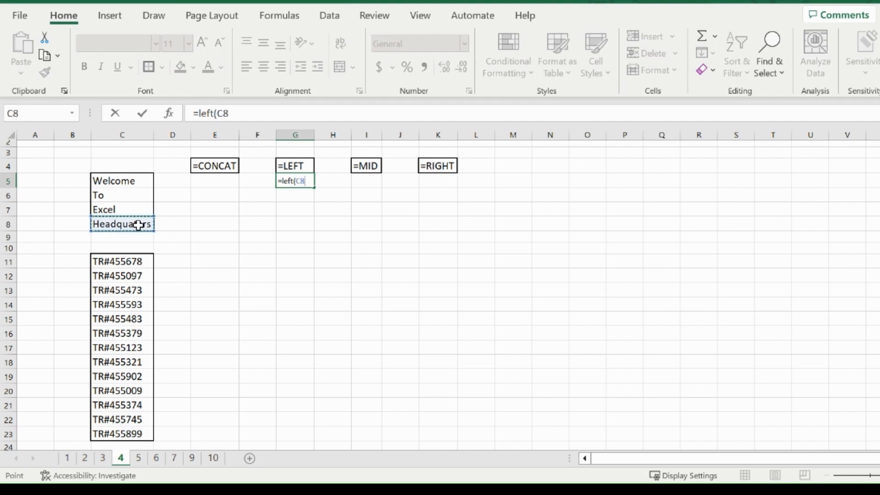
pyautogui.write(',')
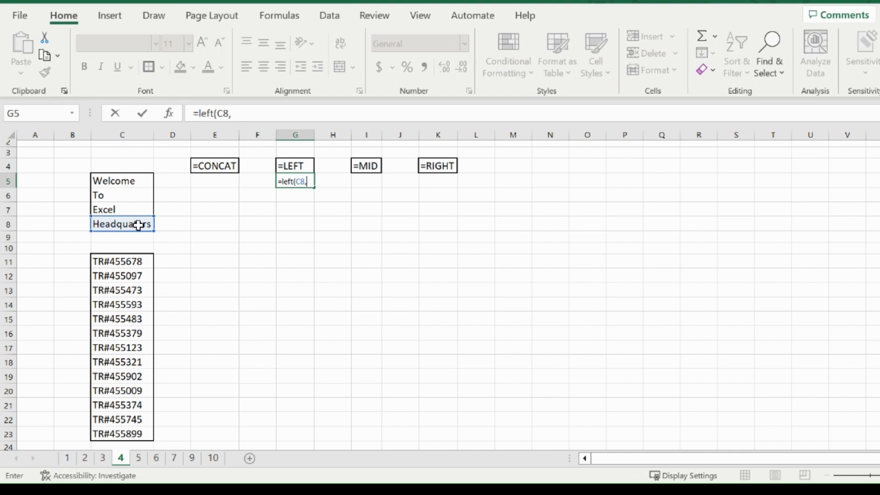
pyautogui.write('4)')
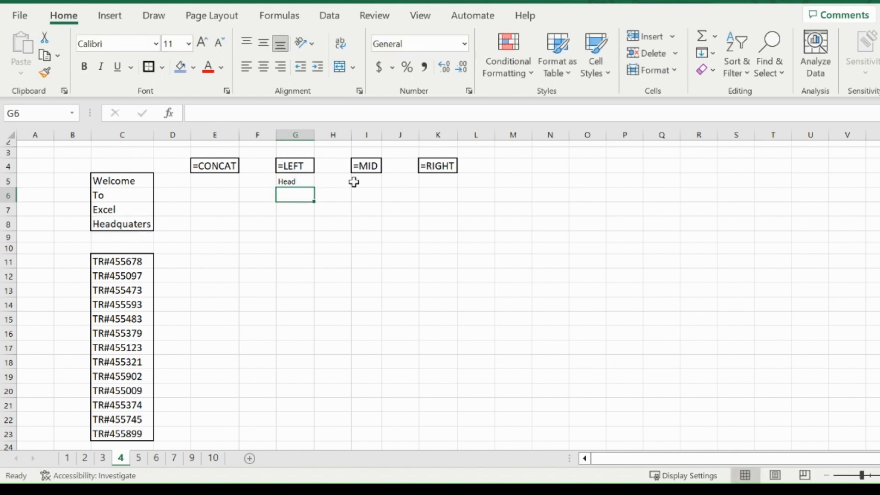
pyautogui.write('=left')
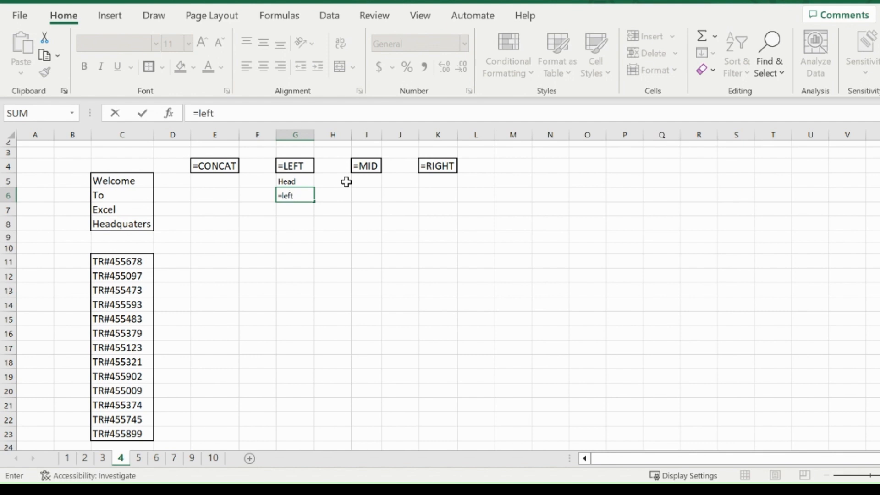
pyautogui.click(122, 224)
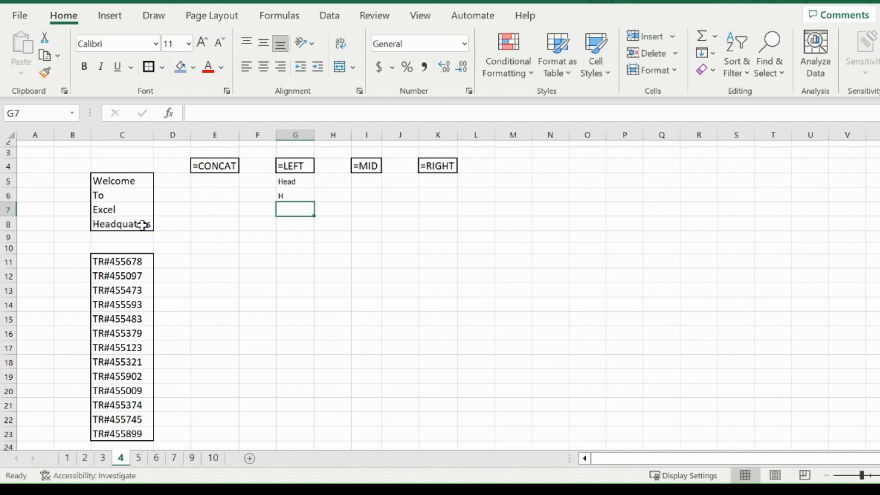
# - Enter =MID(C8,5,7) in I5 to extract 'quaters'
pyautogui.click(366, 180)
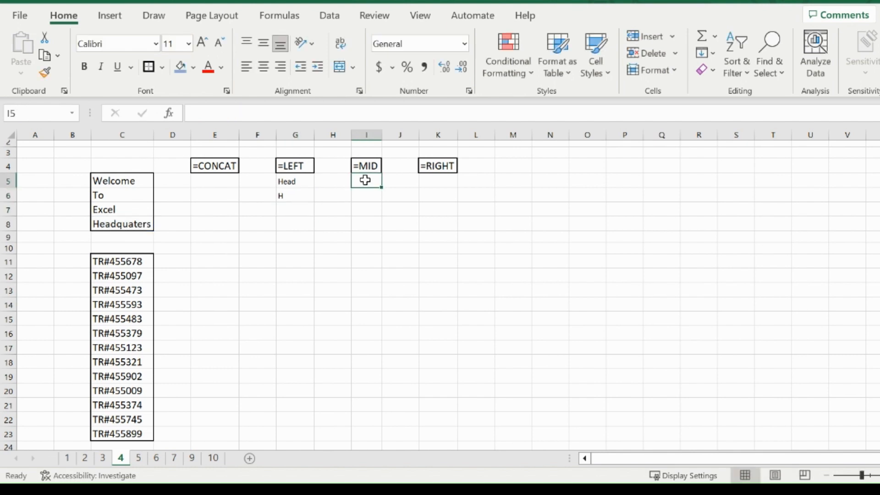
pyautogui.write('=mid')
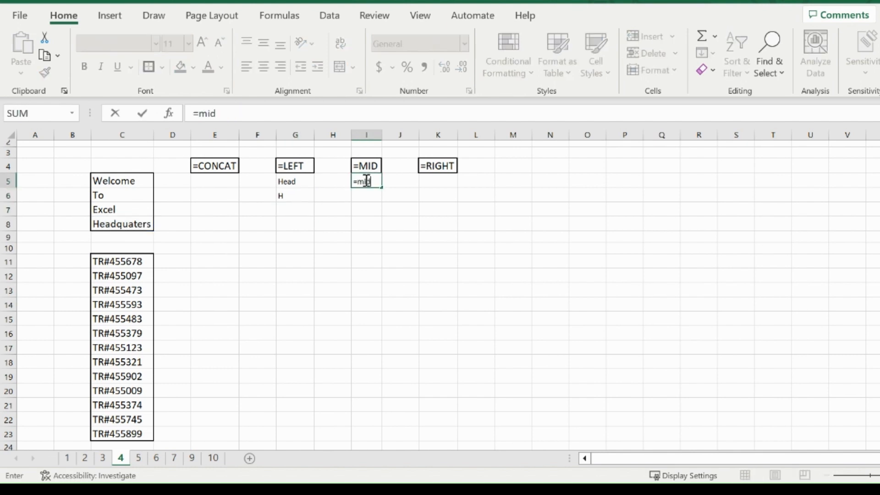
pyautogui.write('(')
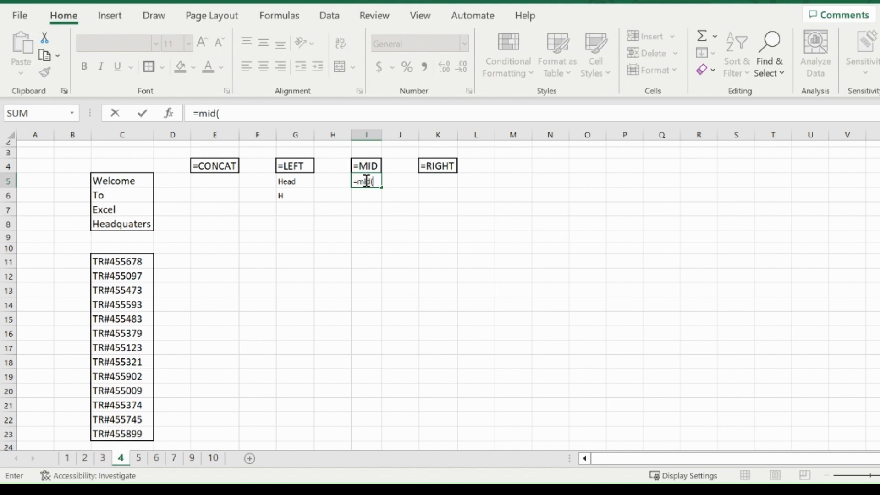
pyautogui.click(122, 223)
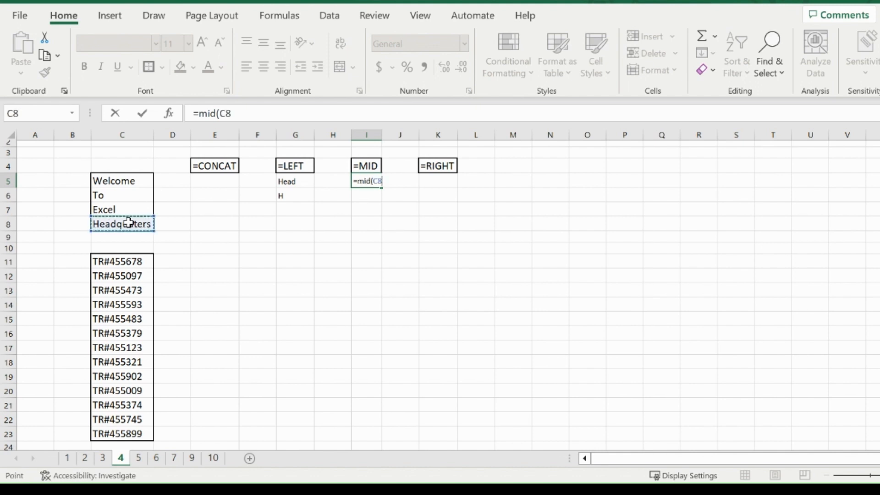
pyautogui.write(',')
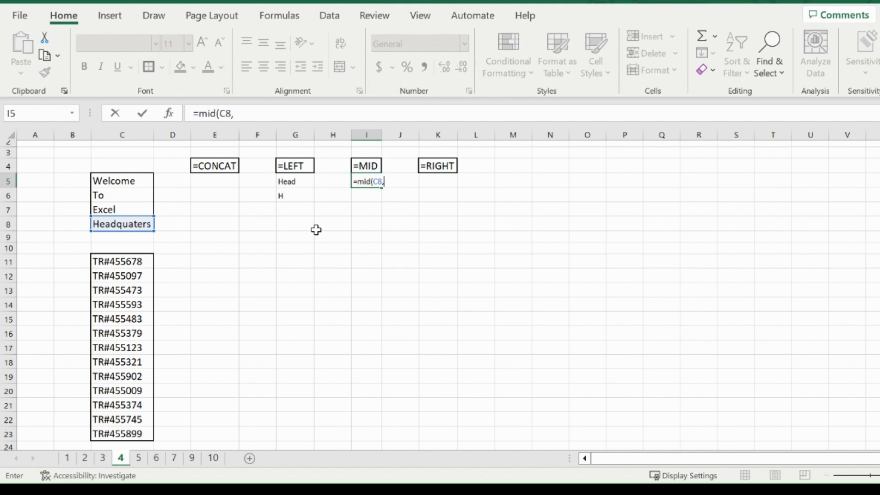
pyautogui.write('5')
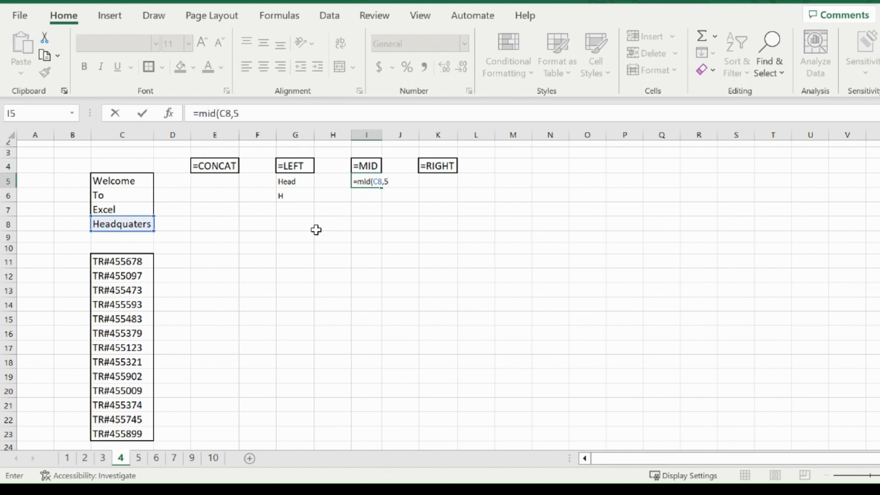
pyautogui.write(',')
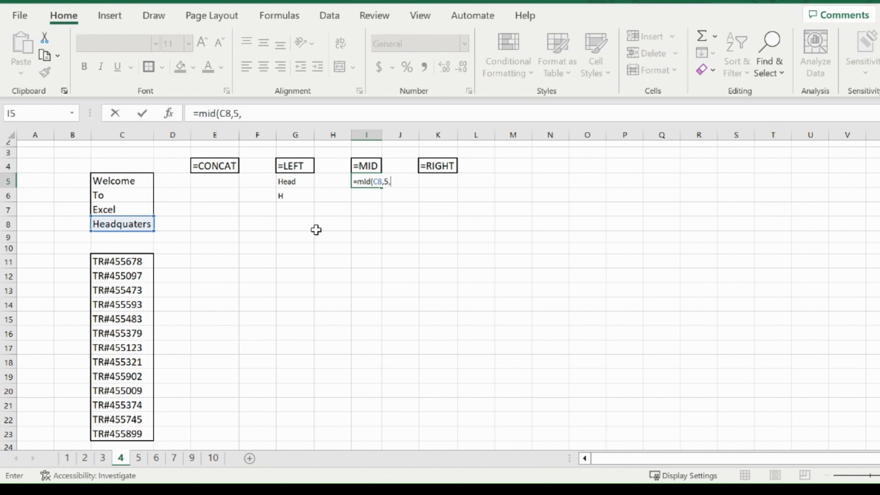
pyautogui.write('7')
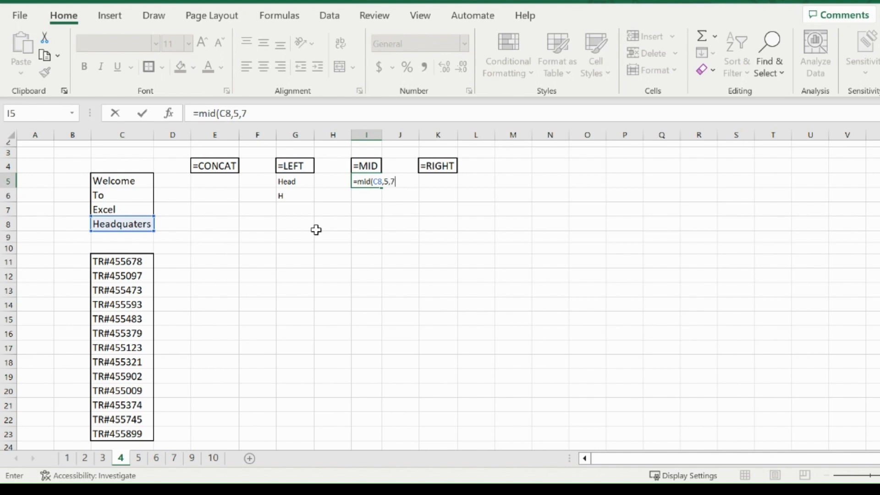
pyautogui.write(')')
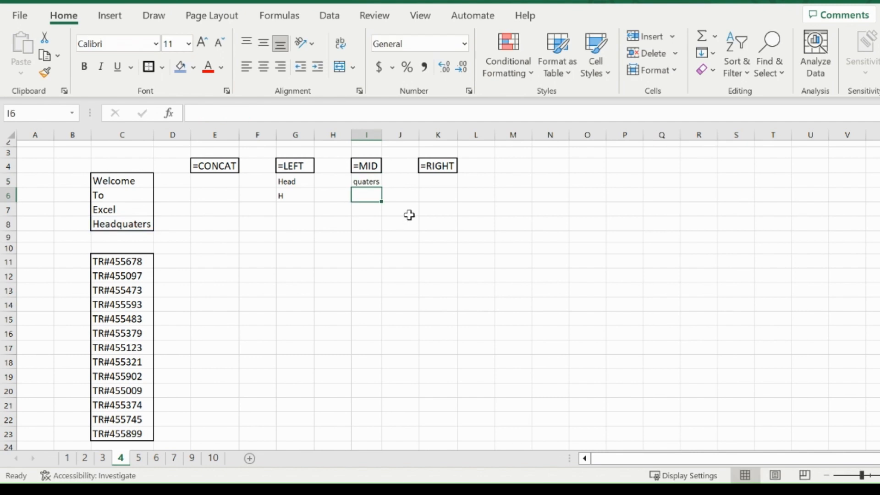
# - Enter =RIGHT(C8,7) in K5 to return 'quaters'
pyautogui.click(438, 181)
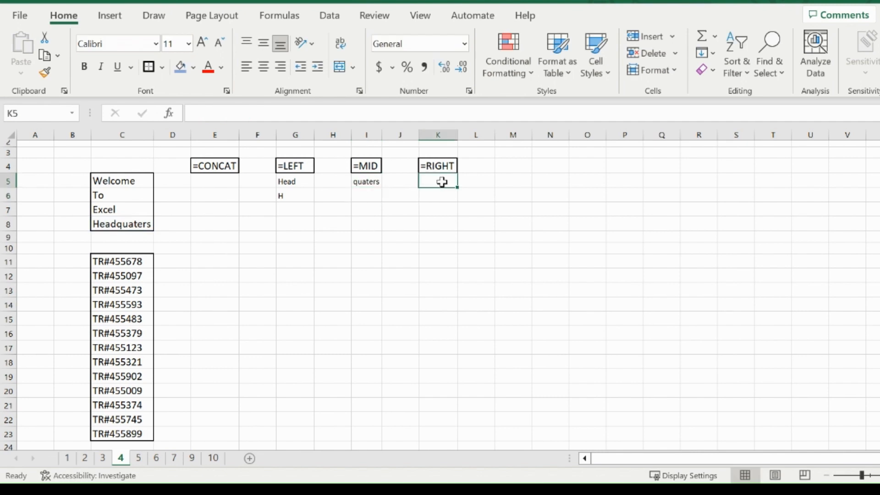
pyautogui.write('=')
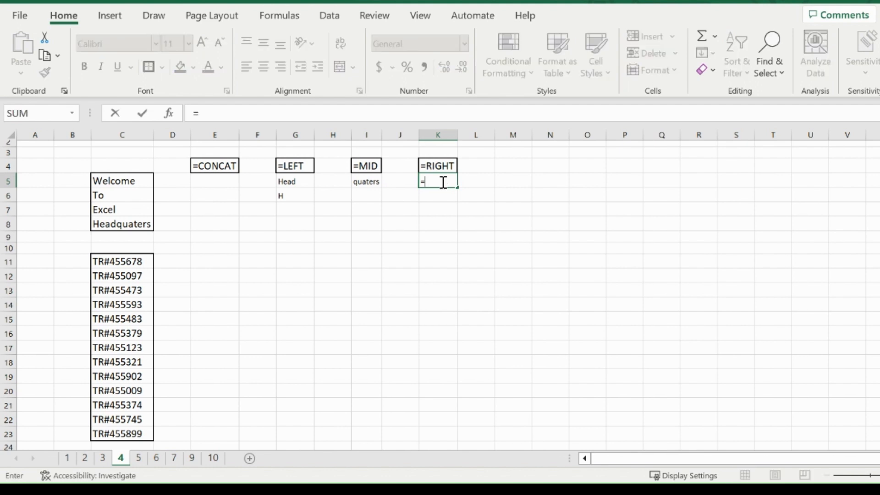
pyautogui.write('right')
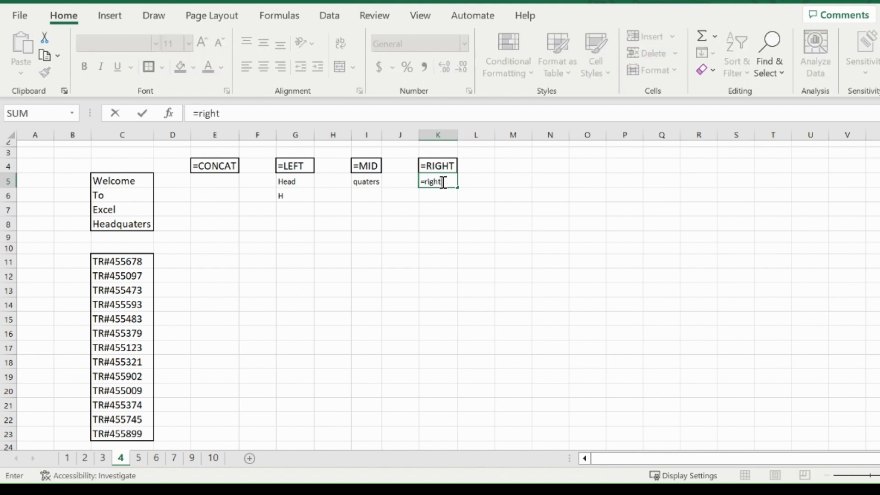
pyautogui.click(121, 224)
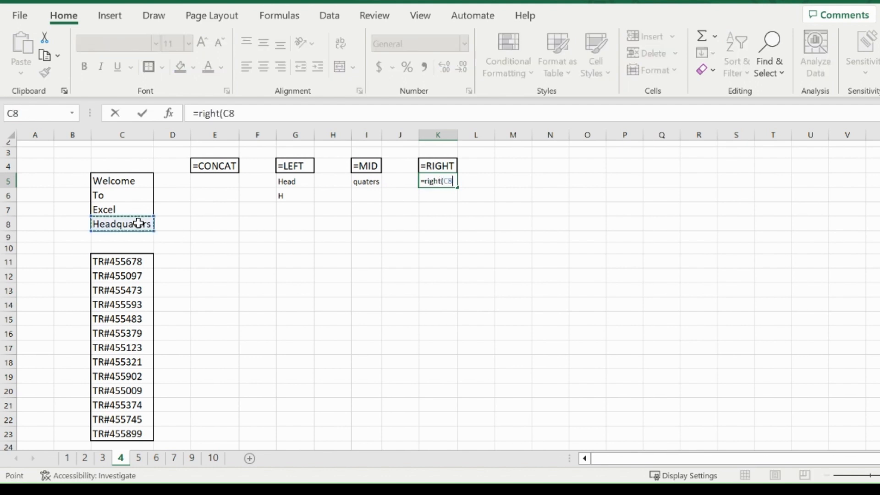
pyautogui.write(',')
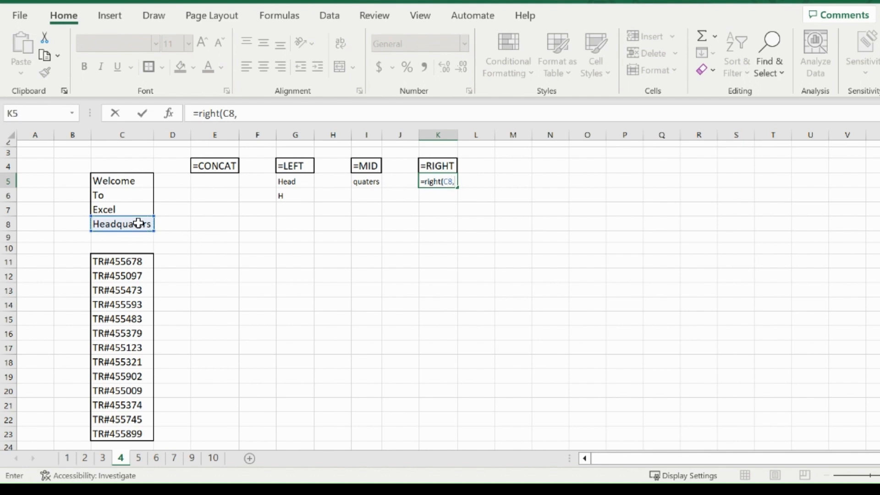
pyautogui.write('7')
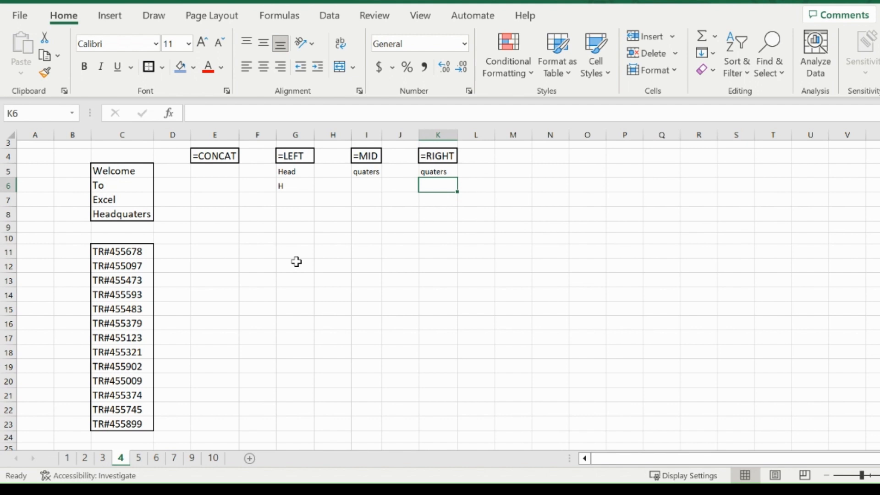
pyautogui.moveTo(430, 256)
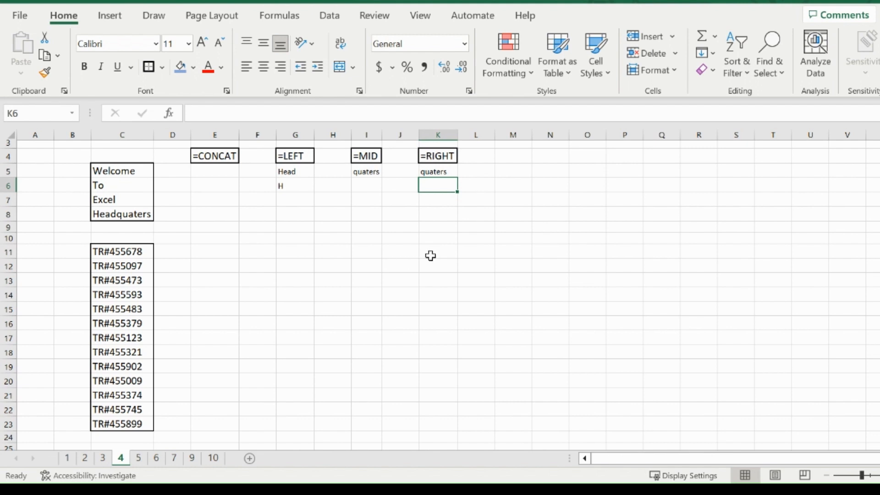
# - Enter =RIGHT(C11,3) in K11 and fill it down to K23
pyautogui.click(438, 252)
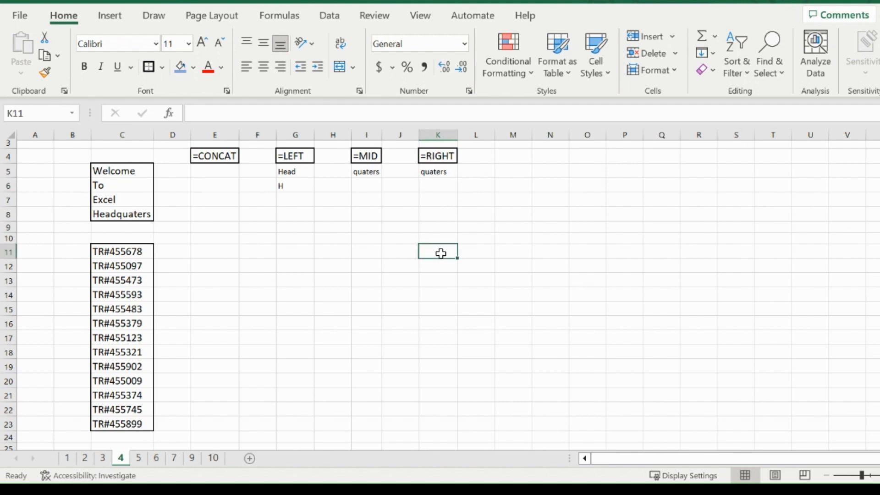
pyautogui.write('=right')
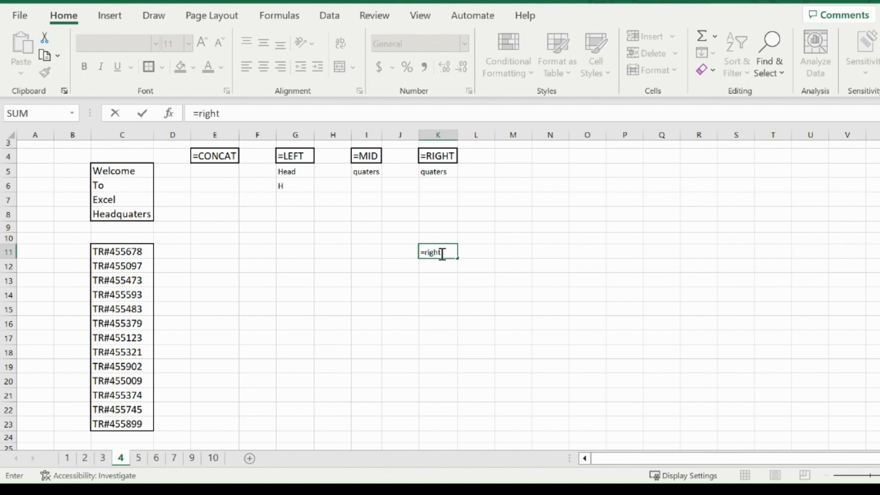
pyautogui.click(122, 251)
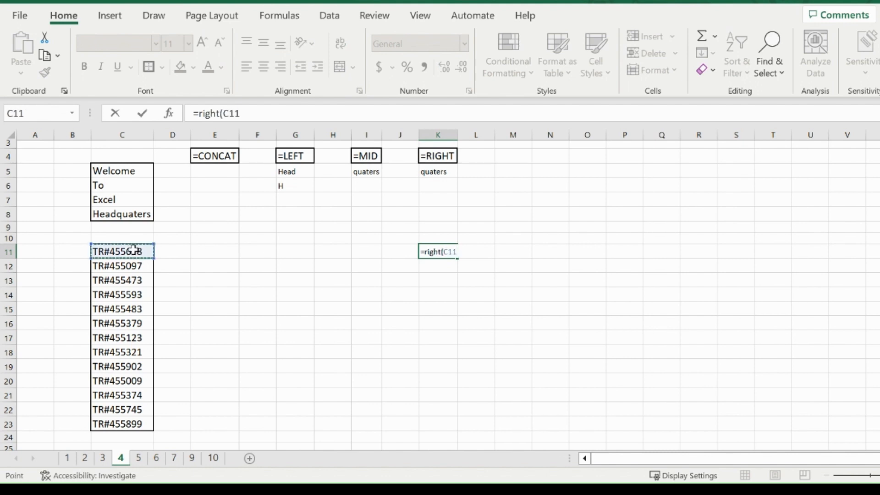
pyautogui.write(',')
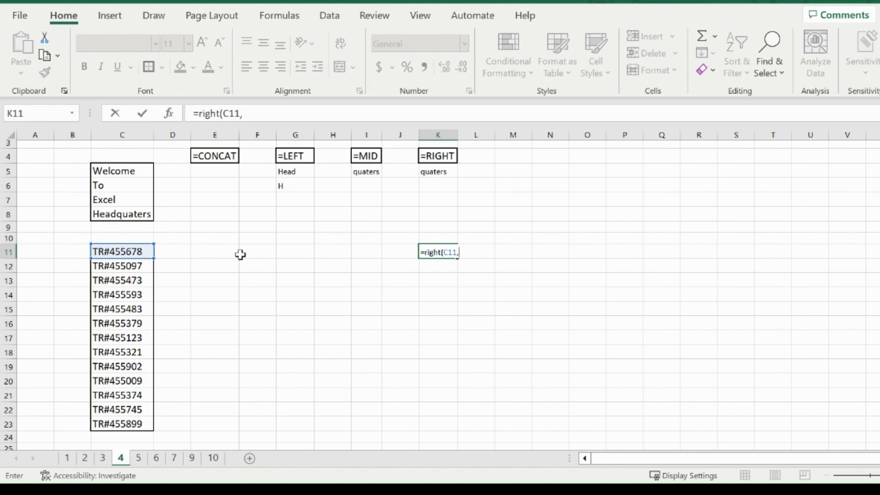
pyautogui.write('3)')
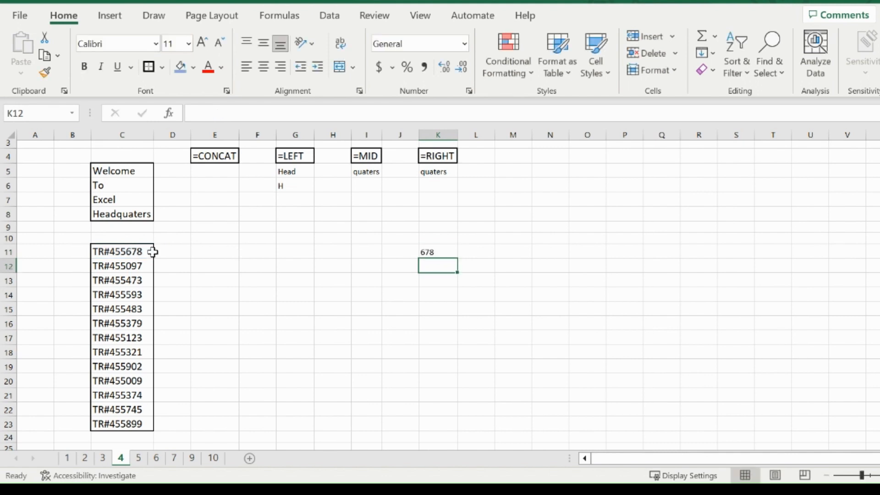
pyautogui.click(438, 251)
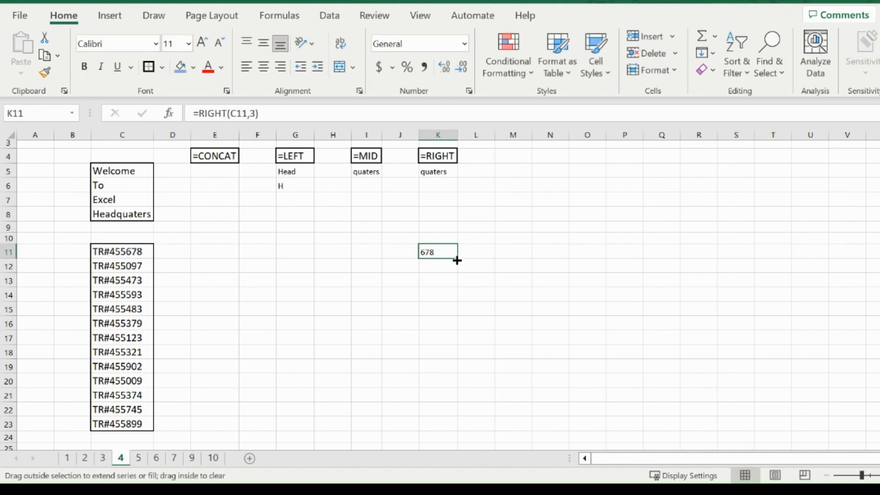
pyautogui.moveTo(456, 260); pyautogui.dragTo(439, 425)
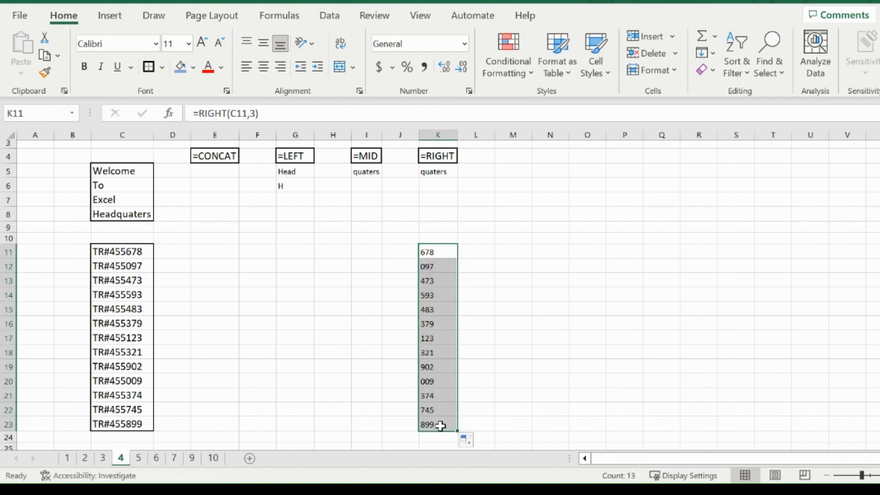